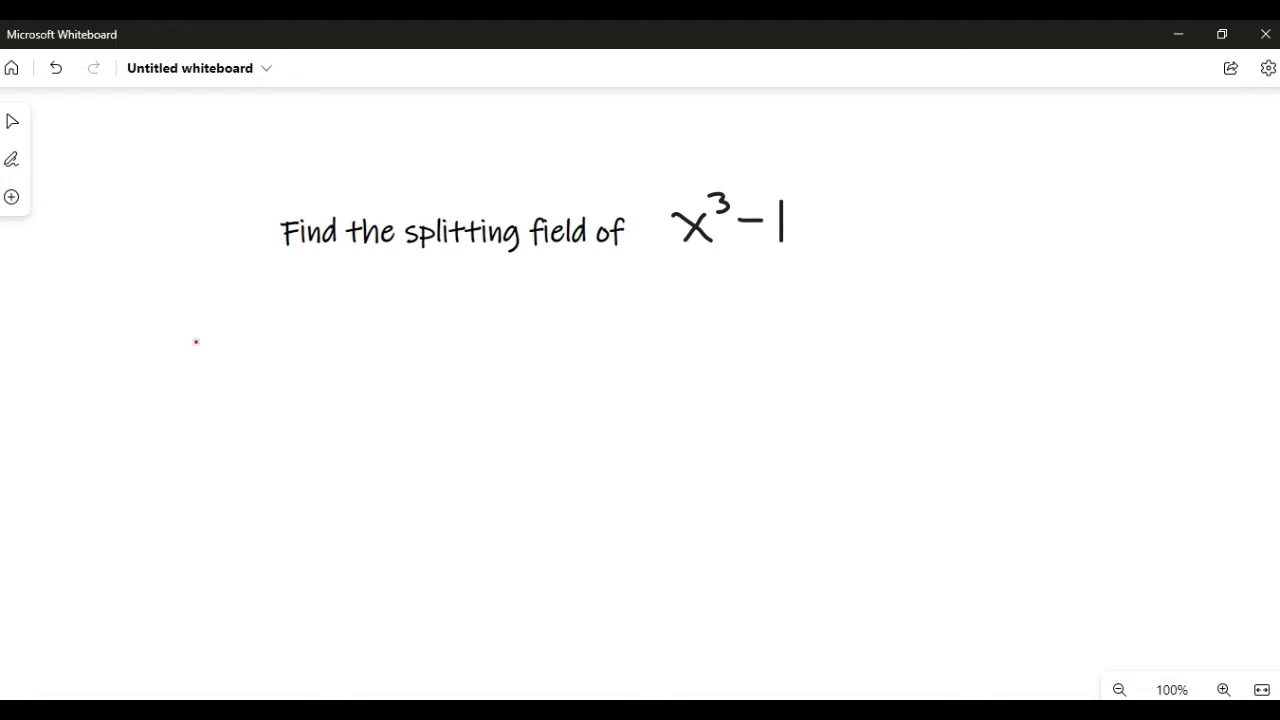
# - Handwrite a red capital Q with body, inner stroke and tail below the heading's left end
pyautogui.moveTo(196, 342); pyautogui.dragTo(230, 296)
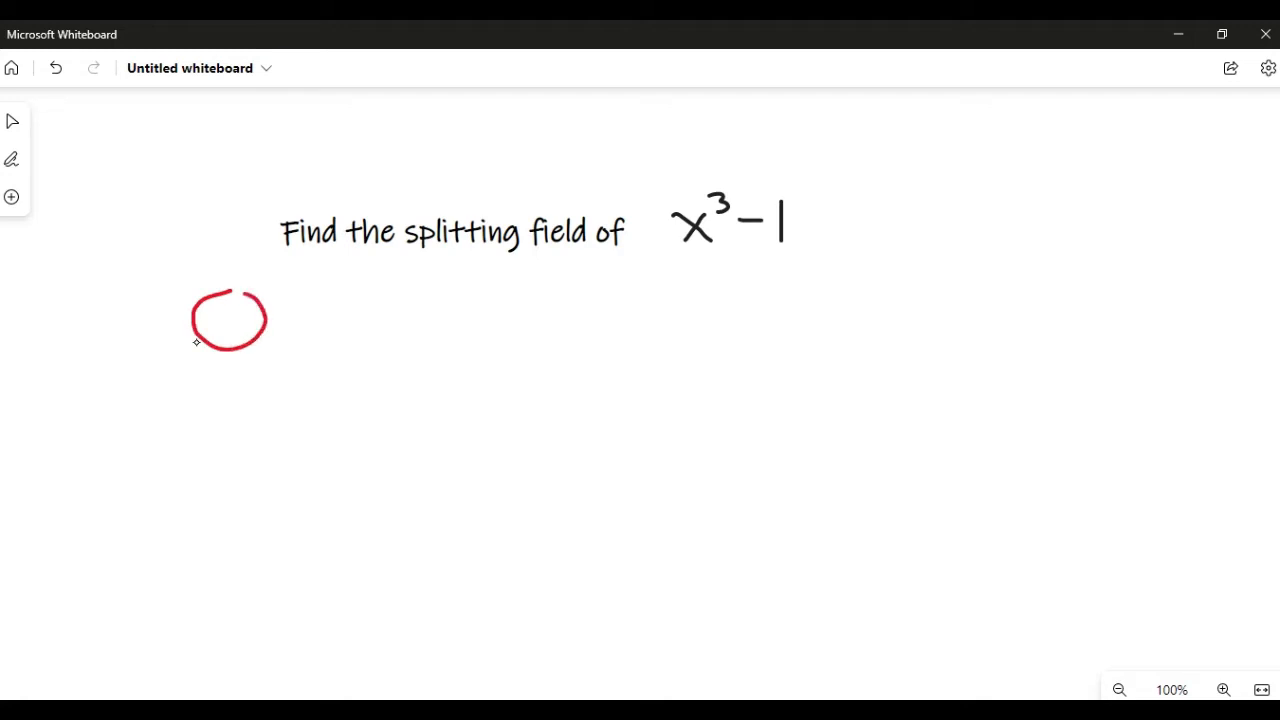
pyautogui.moveTo(216, 296); pyautogui.dragTo(216, 344)
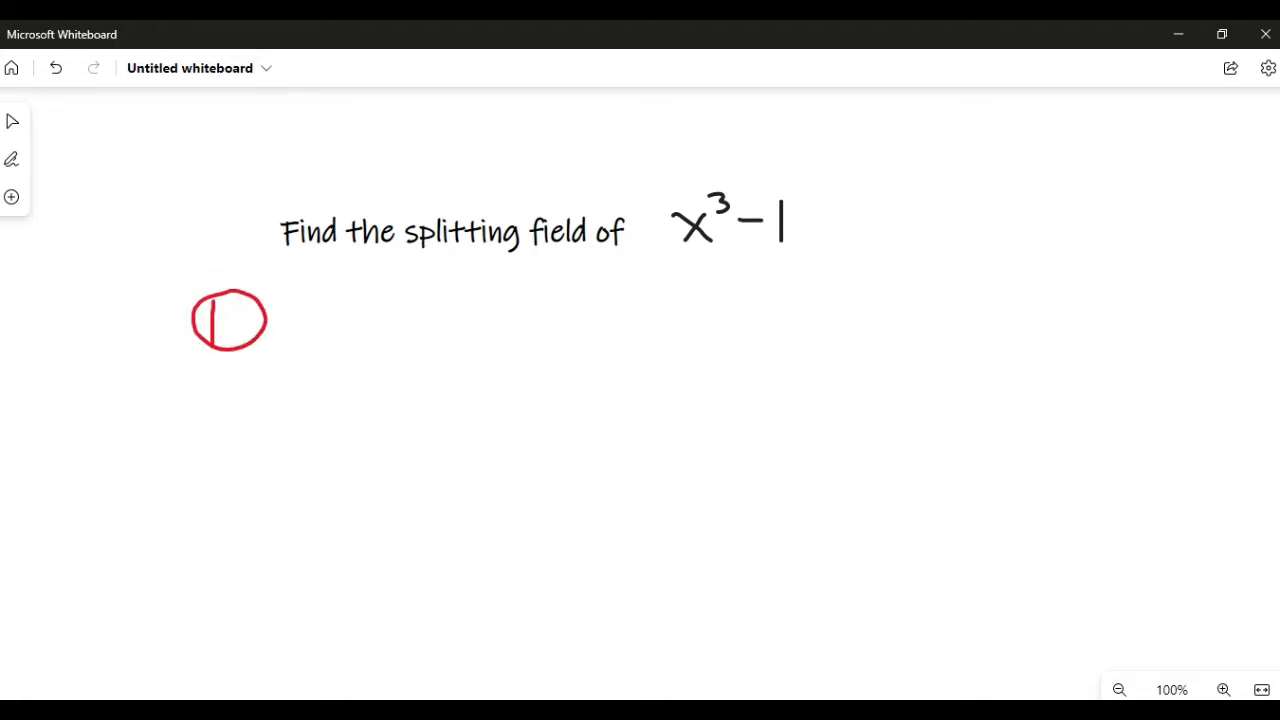
pyautogui.moveTo(240, 320); pyautogui.dragTo(276, 356)
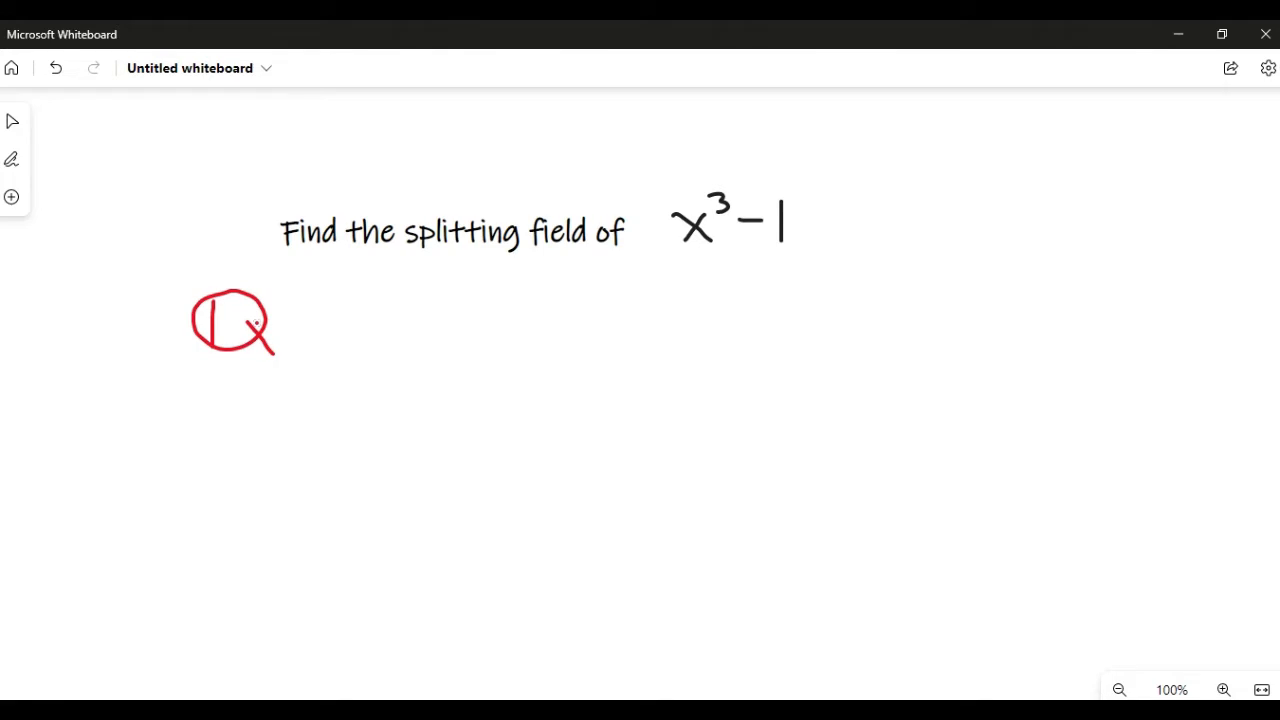
# - Choose the black pen from the inking toolbar and return to the canvas
pyautogui.click(12, 160)
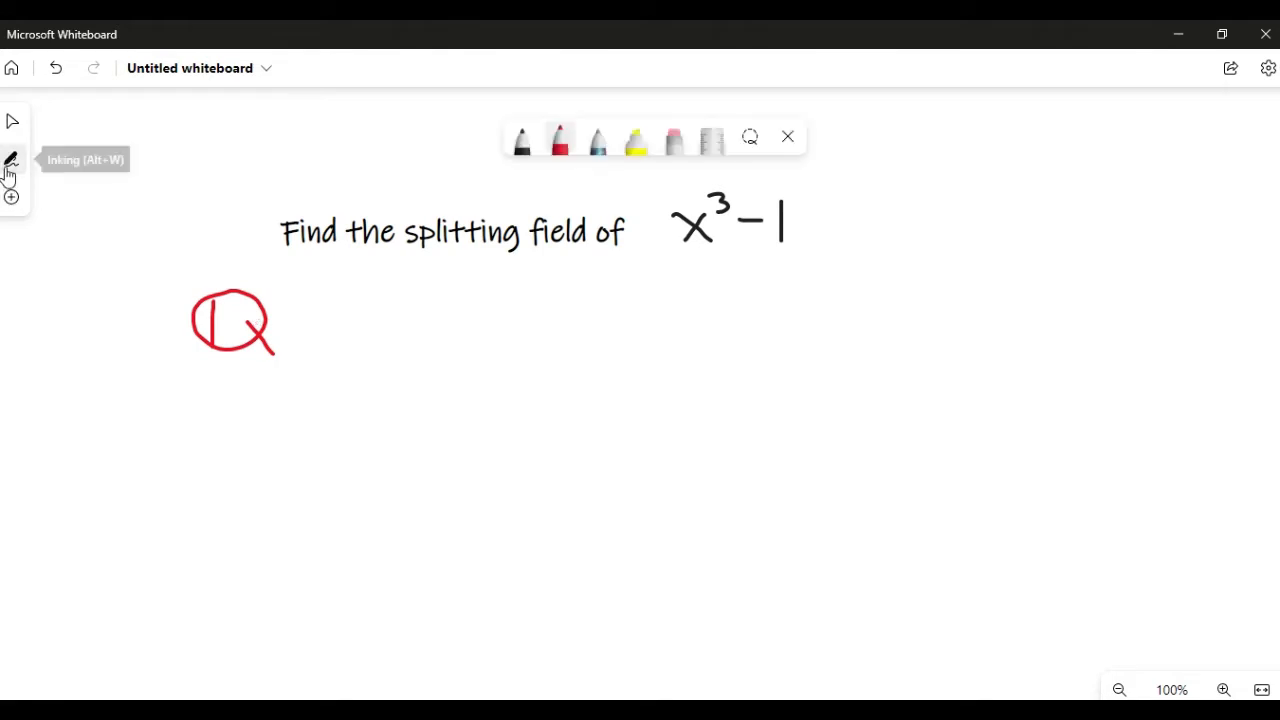
pyautogui.click(520, 136)
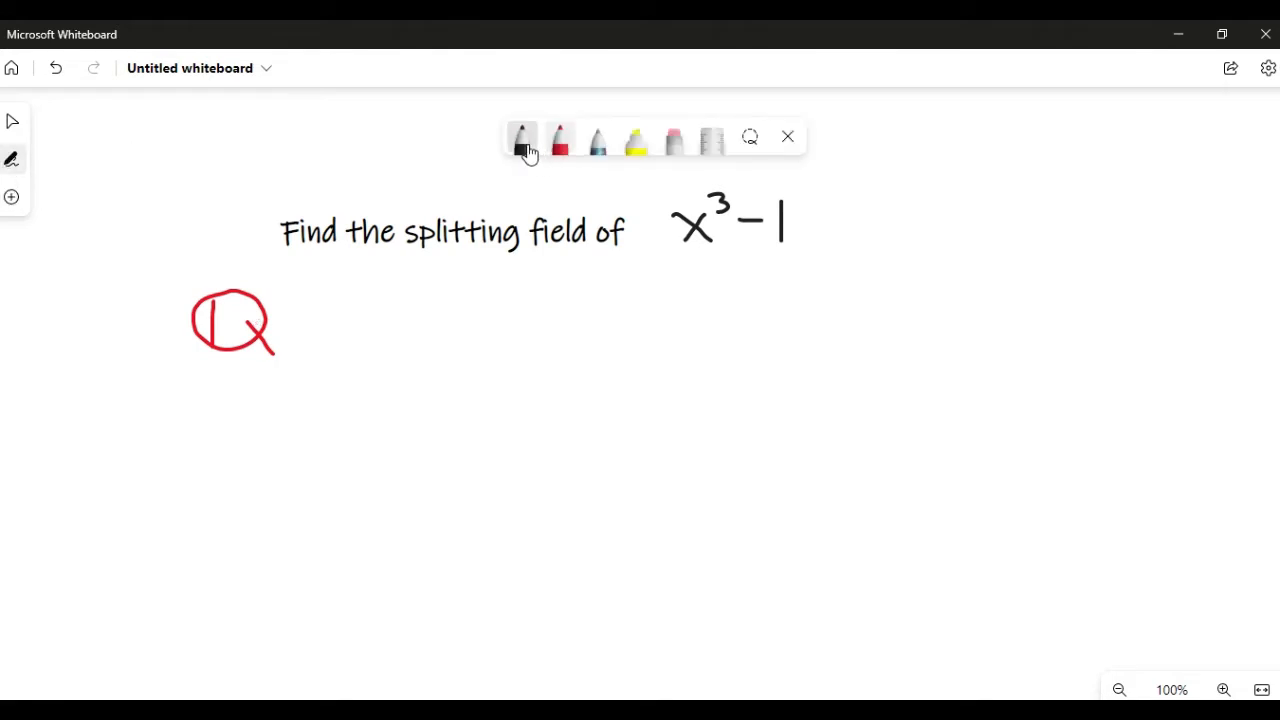
pyautogui.click(788, 136)
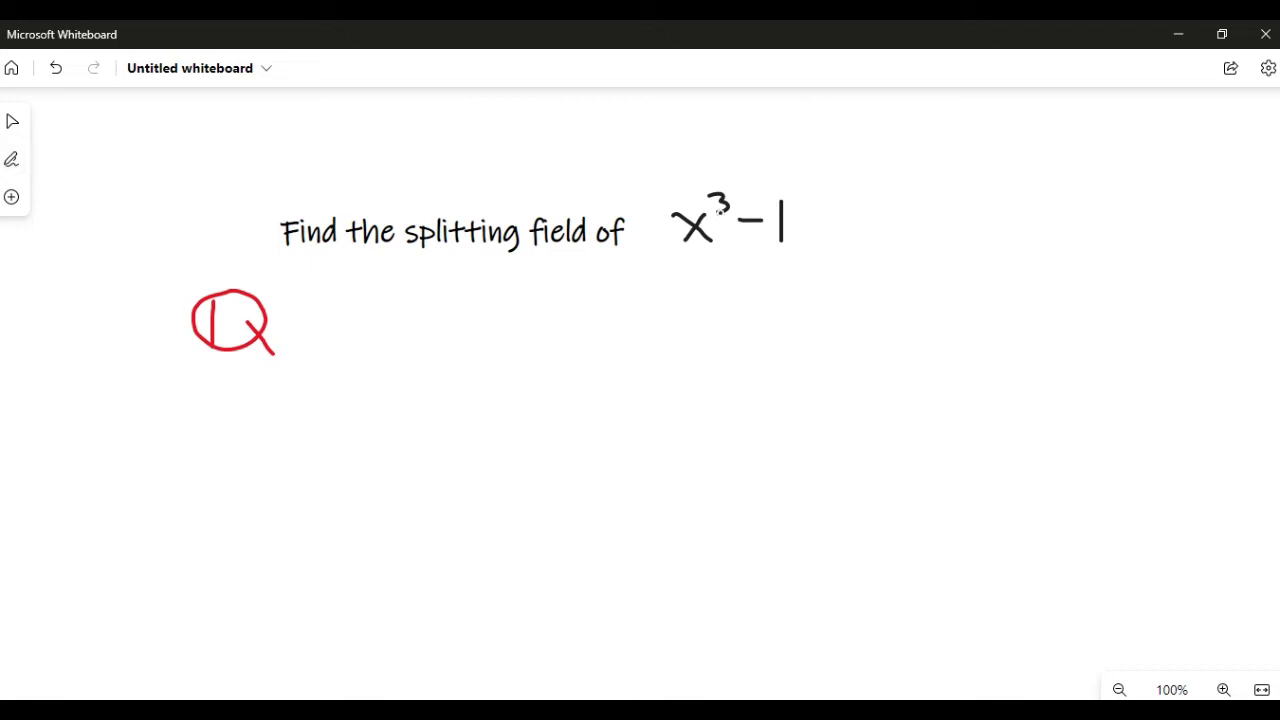
pyautogui.click(736, 222)
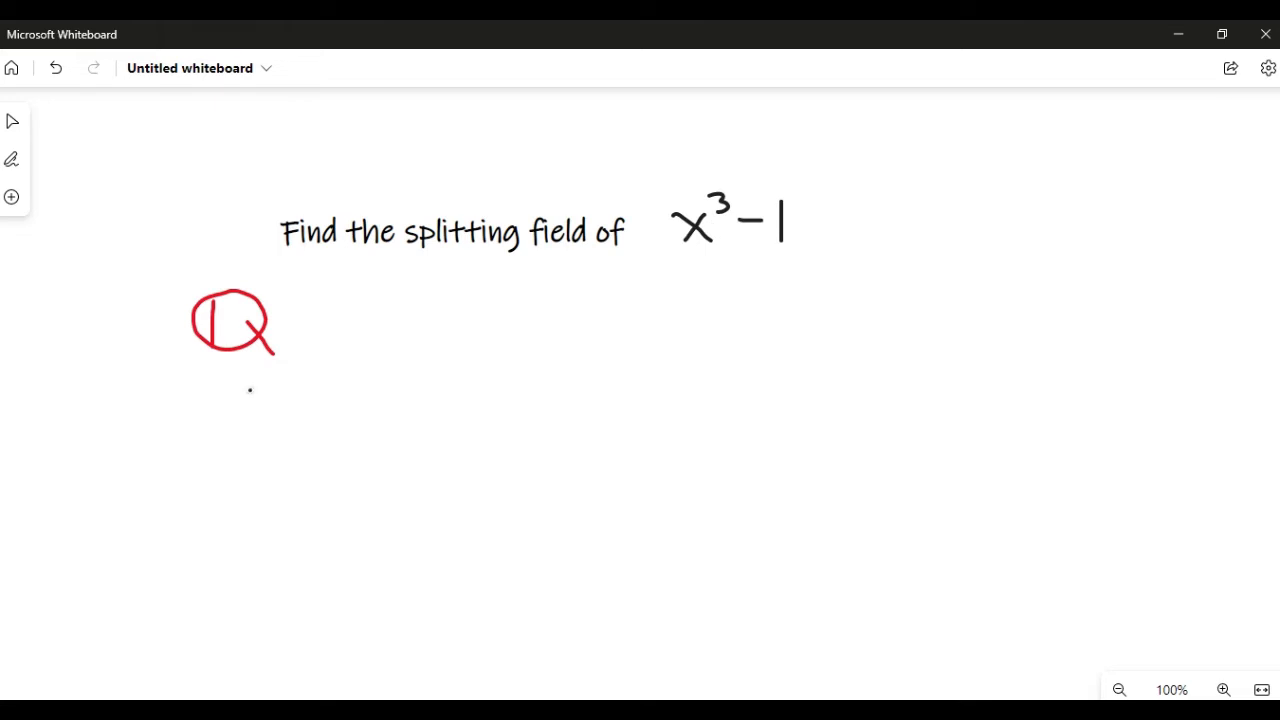
# - Handwrite the roots 1, e^(2πi/3), e^(4πi/3) in black beneath the Q
pyautogui.moveTo(174, 384); pyautogui.dragTo(174, 430)
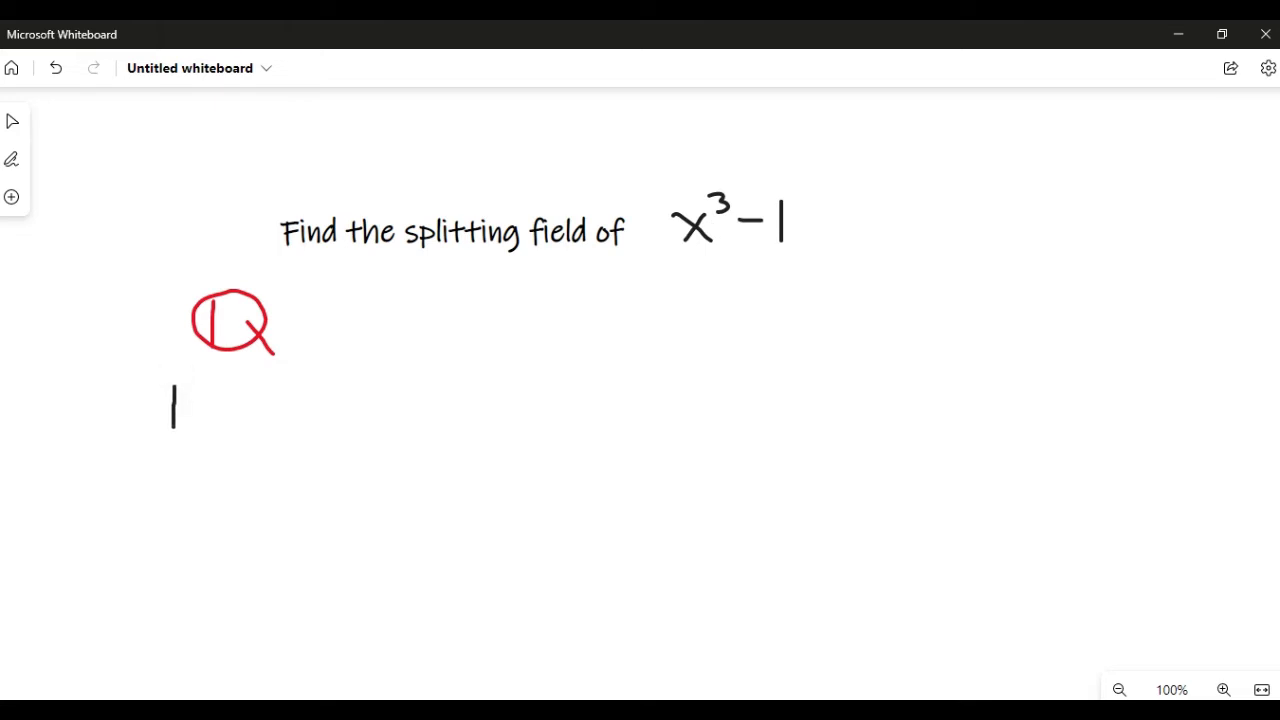
pyautogui.moveTo(190, 420); pyautogui.dragTo(196, 436)
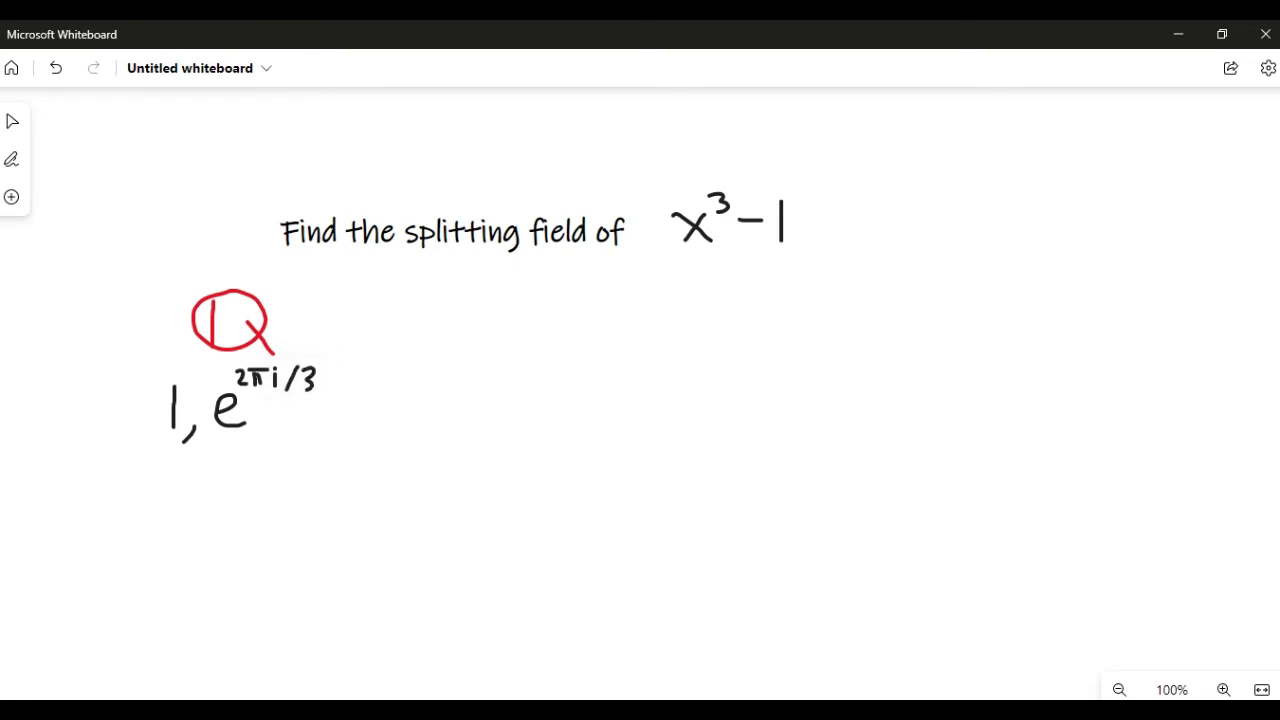
pyautogui.moveTo(320, 436); pyautogui.dragTo(370, 404)
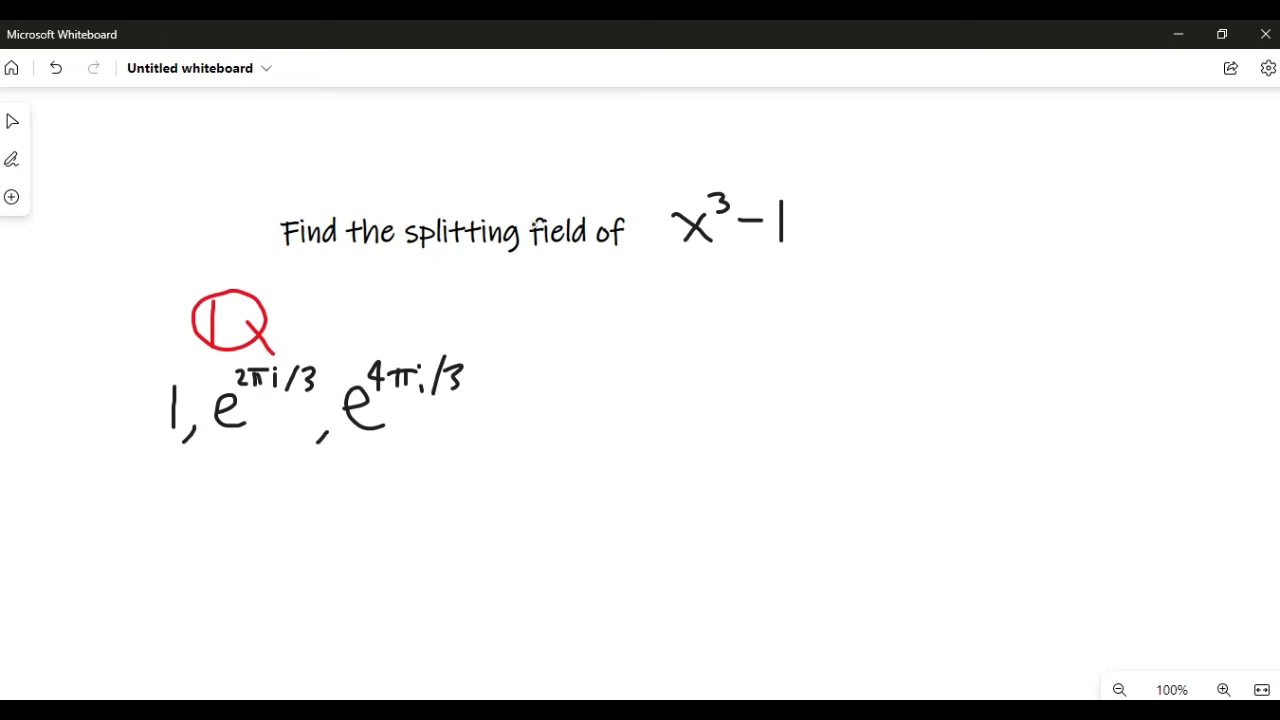
# - With red ink, mark e^(2πi/3) = ω and underline the roots 1 and e^(4πi/3)
pyautogui.click(12, 160)
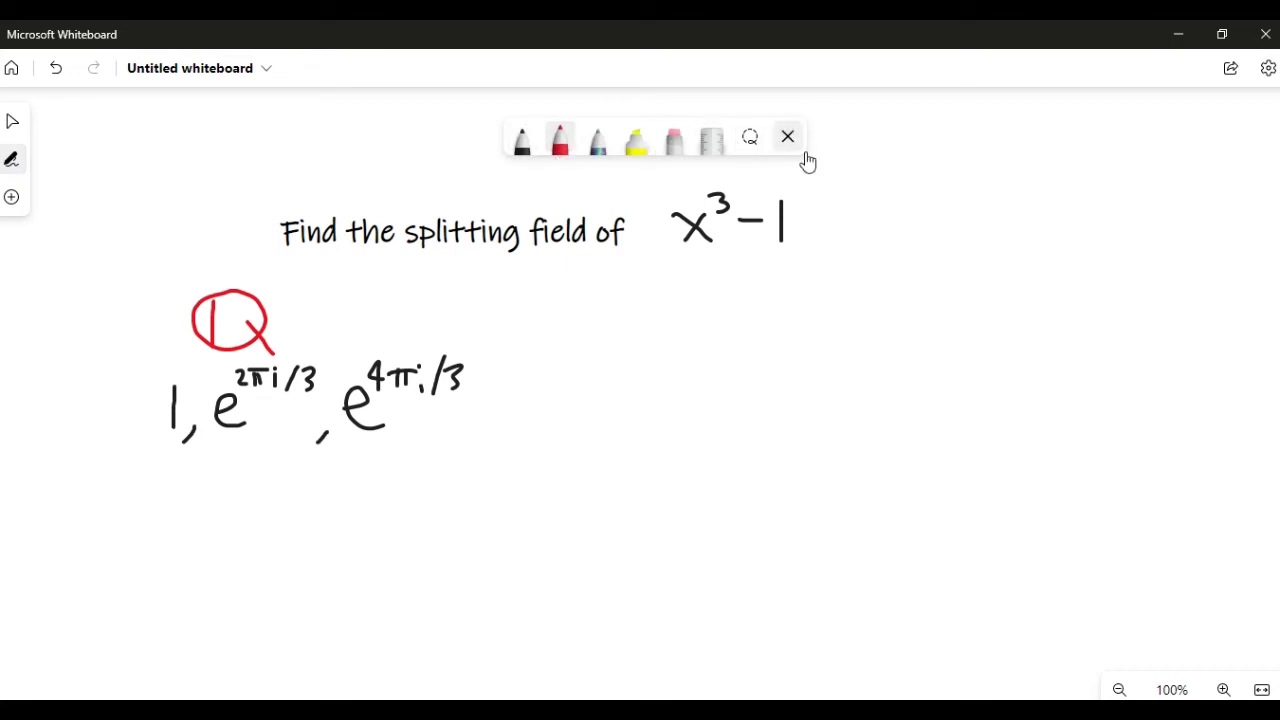
pyautogui.click(788, 136)
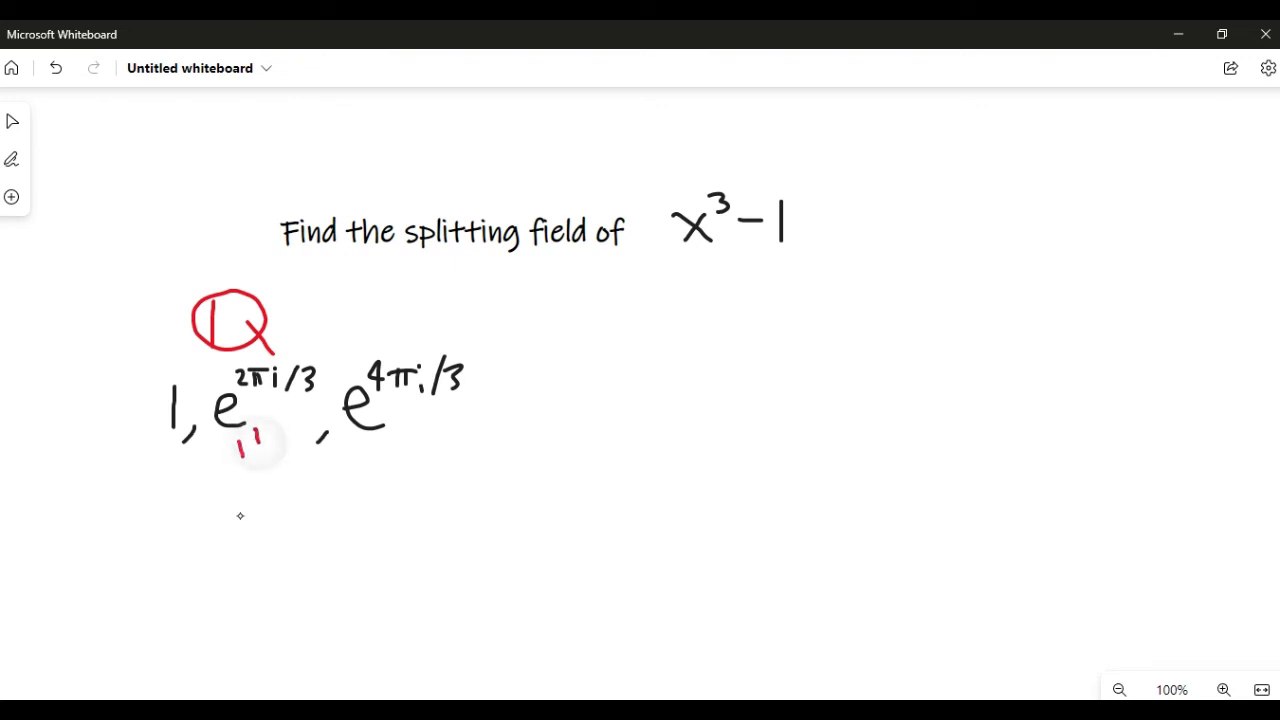
pyautogui.moveTo(256, 480); pyautogui.dragTo(250, 524)
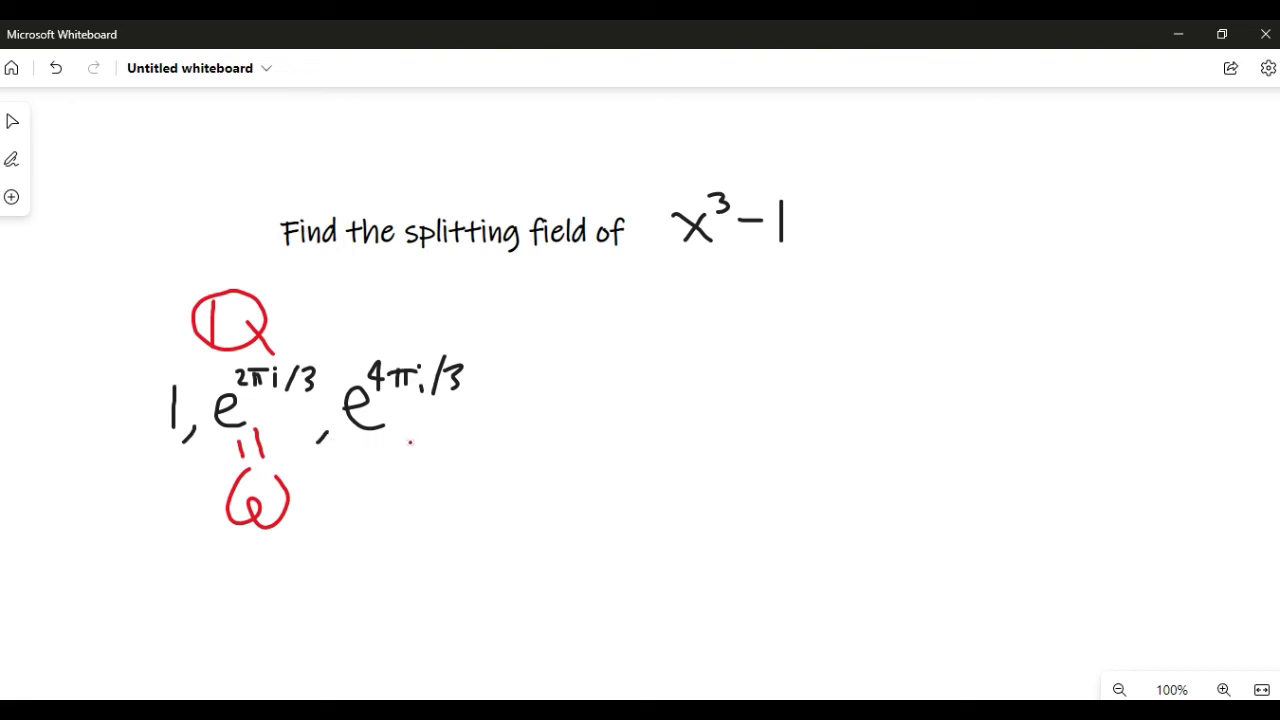
pyautogui.moveTo(368, 442); pyautogui.dragTo(456, 436)
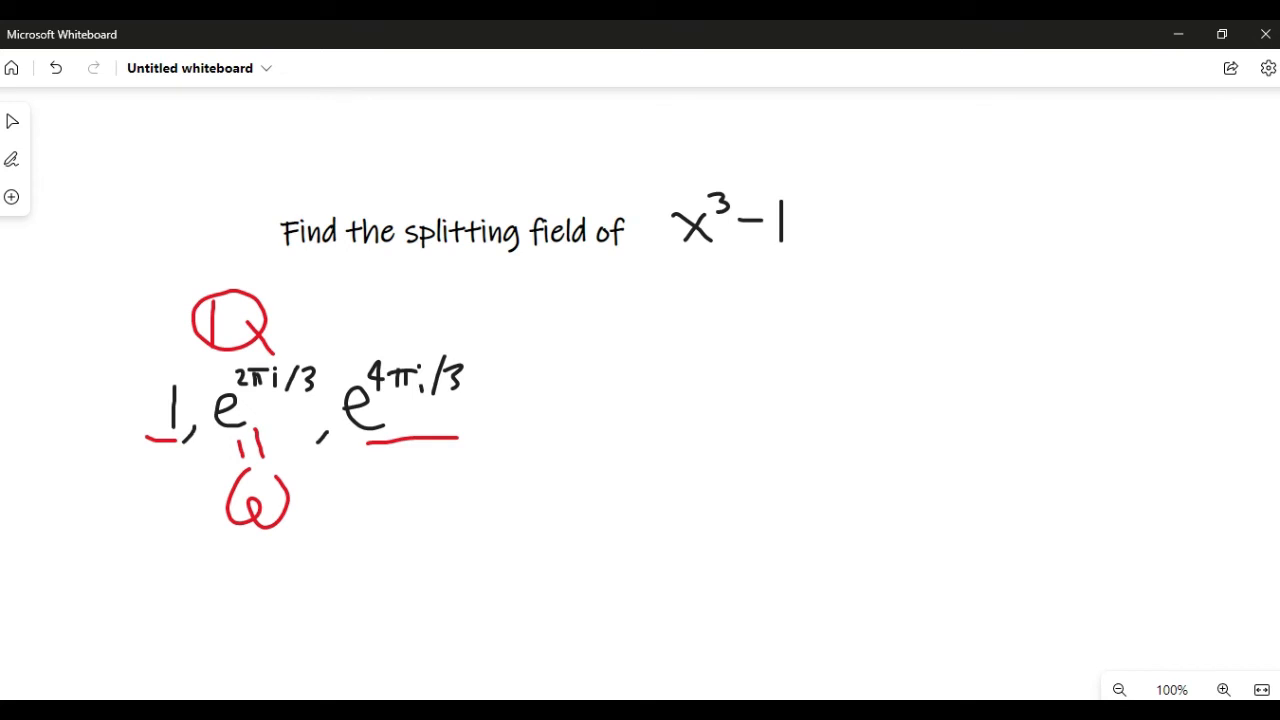
# - Draw a red arrow from the roots and write Q(ω) after it
pyautogui.moveTo(548, 390); pyautogui.dragTo(638, 392)
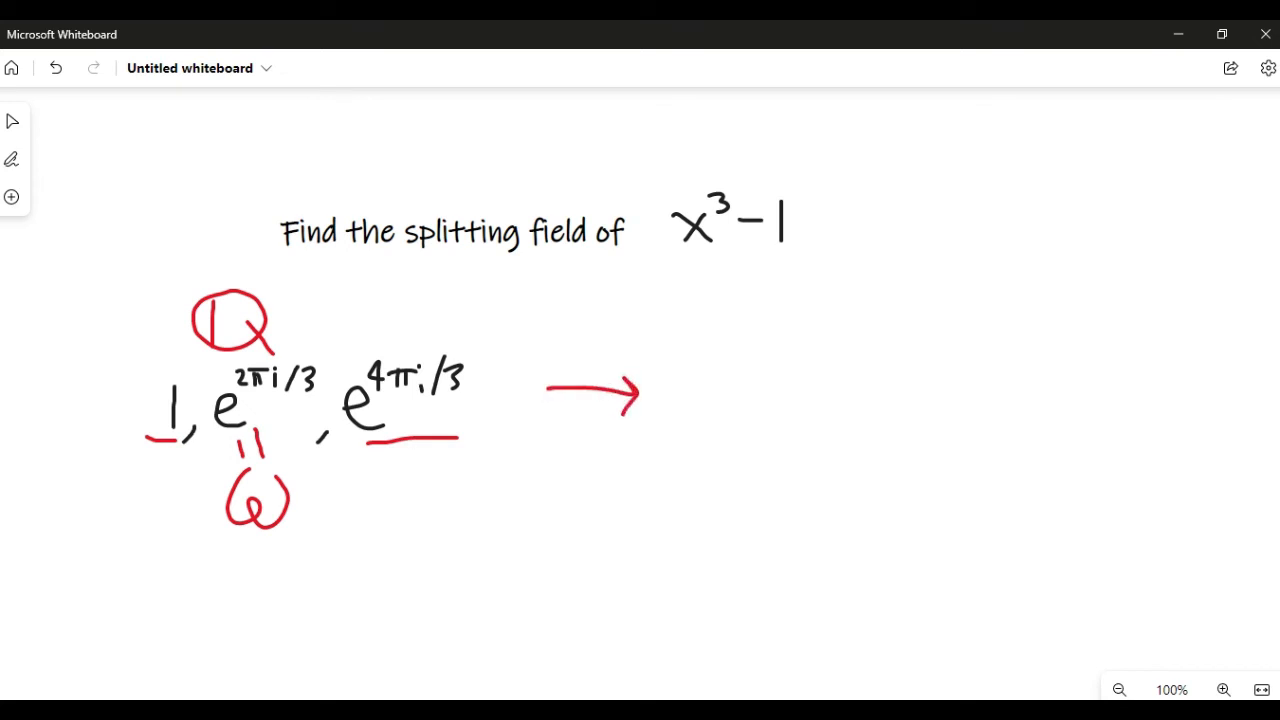
pyautogui.moveTo(700, 380); pyautogui.dragTo(730, 430)
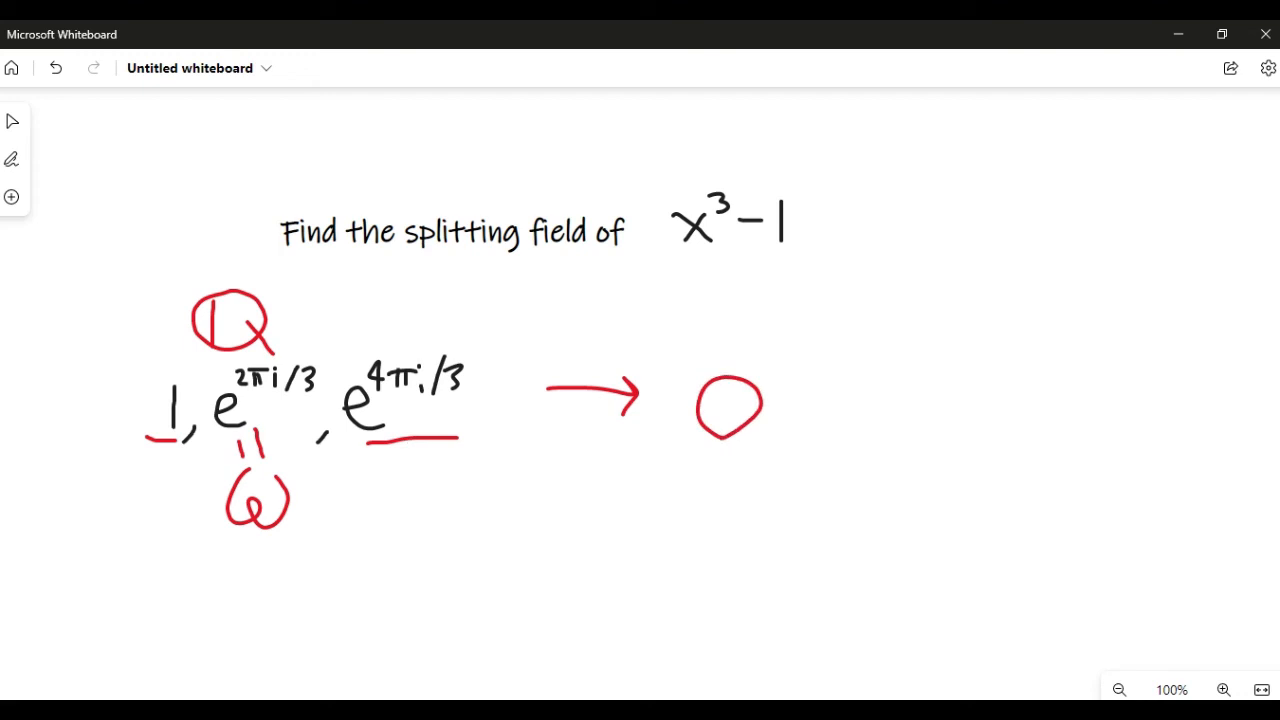
pyautogui.moveTo(710, 380); pyautogui.dragTo(784, 430)
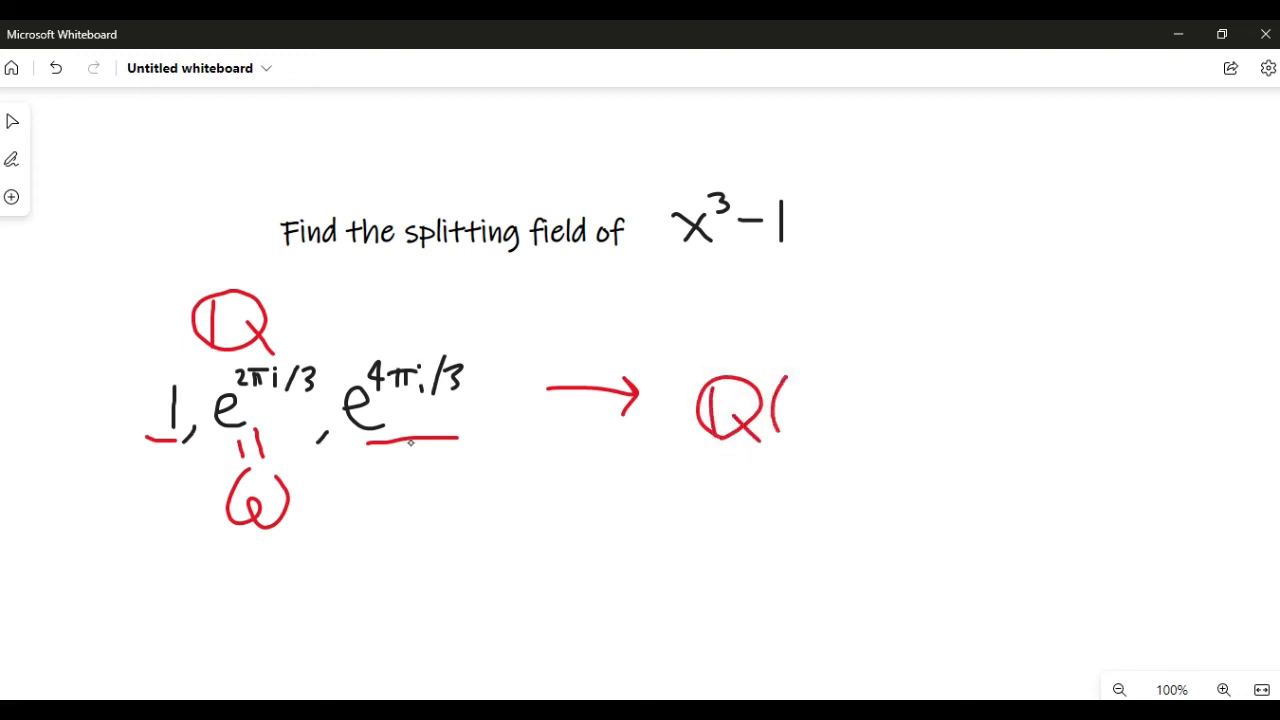
pyautogui.moveTo(784, 380); pyautogui.dragTo(856, 410)
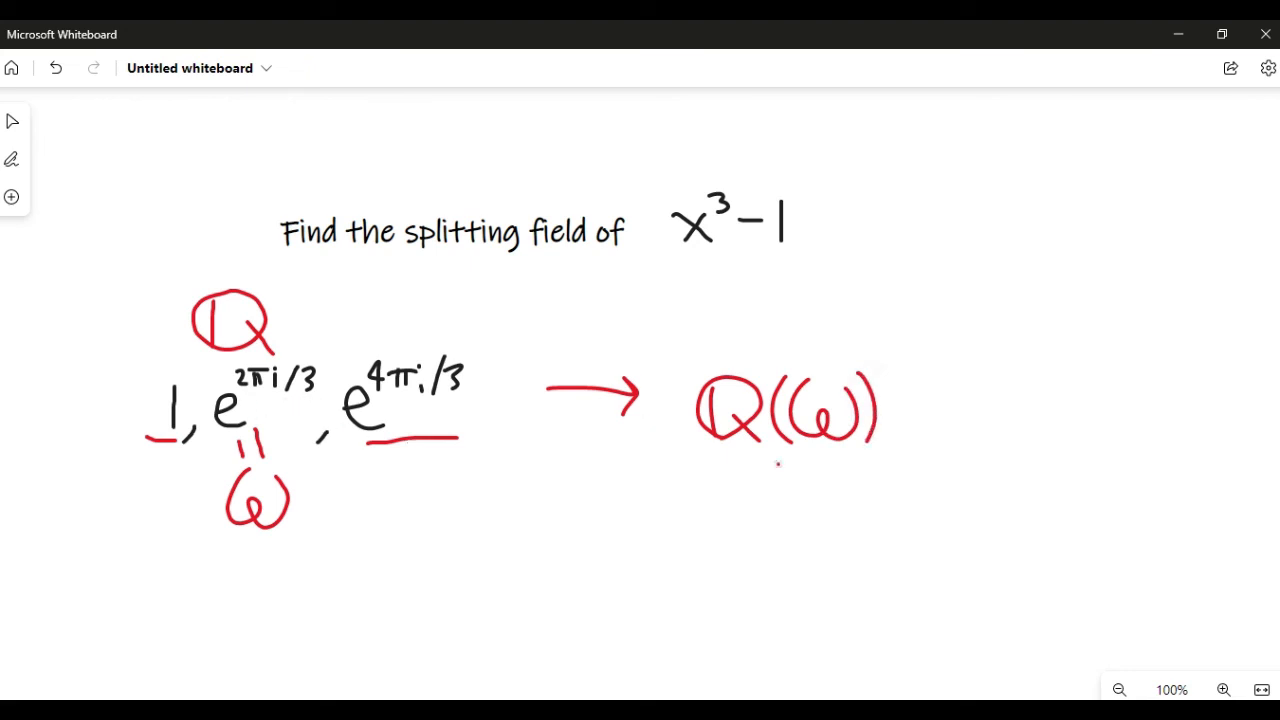
# - Write the polynomial x²+x+1 in red beneath Q(ω)
pyautogui.click(822, 420)
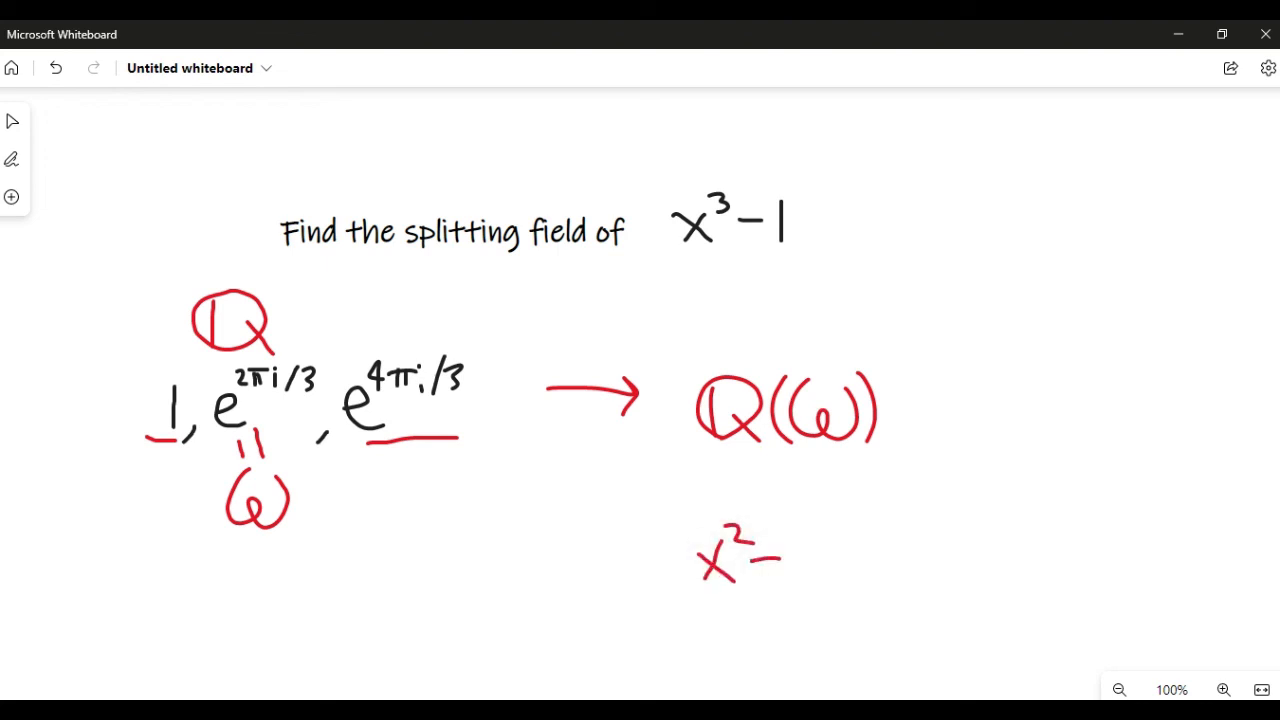
pyautogui.moveTo(756, 560); pyautogui.dragTo(820, 560)
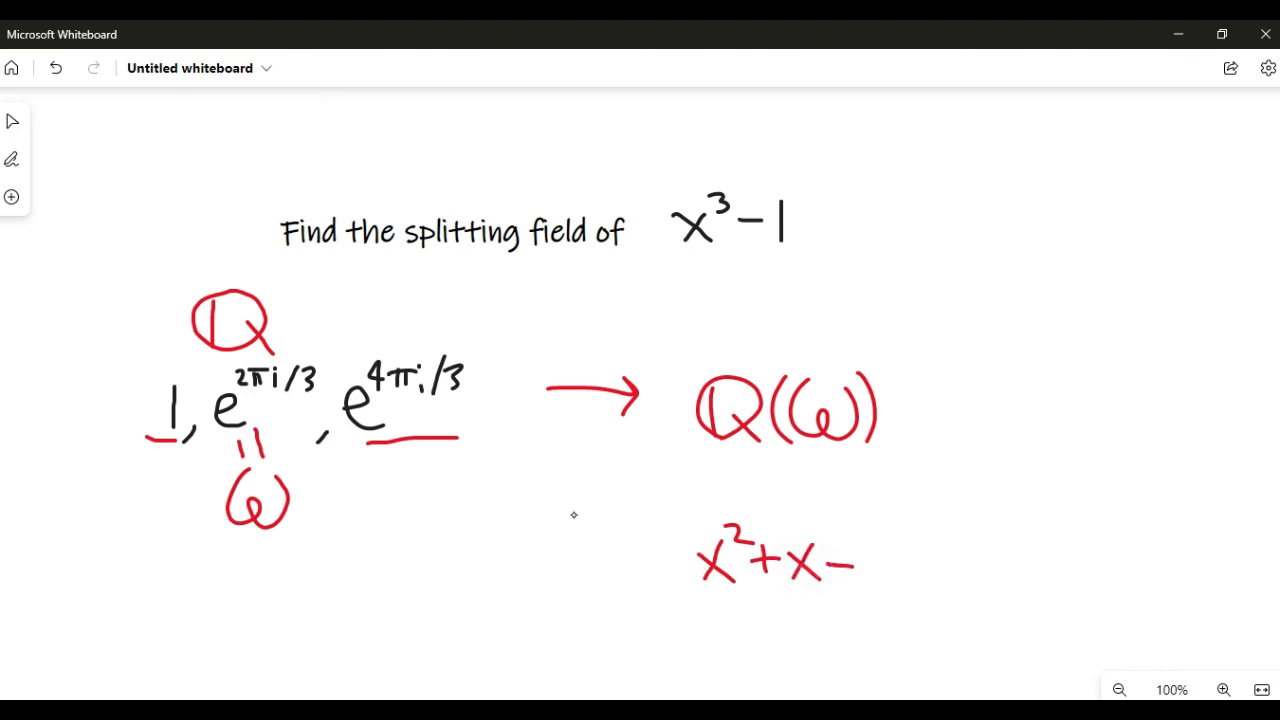
pyautogui.write('+1')
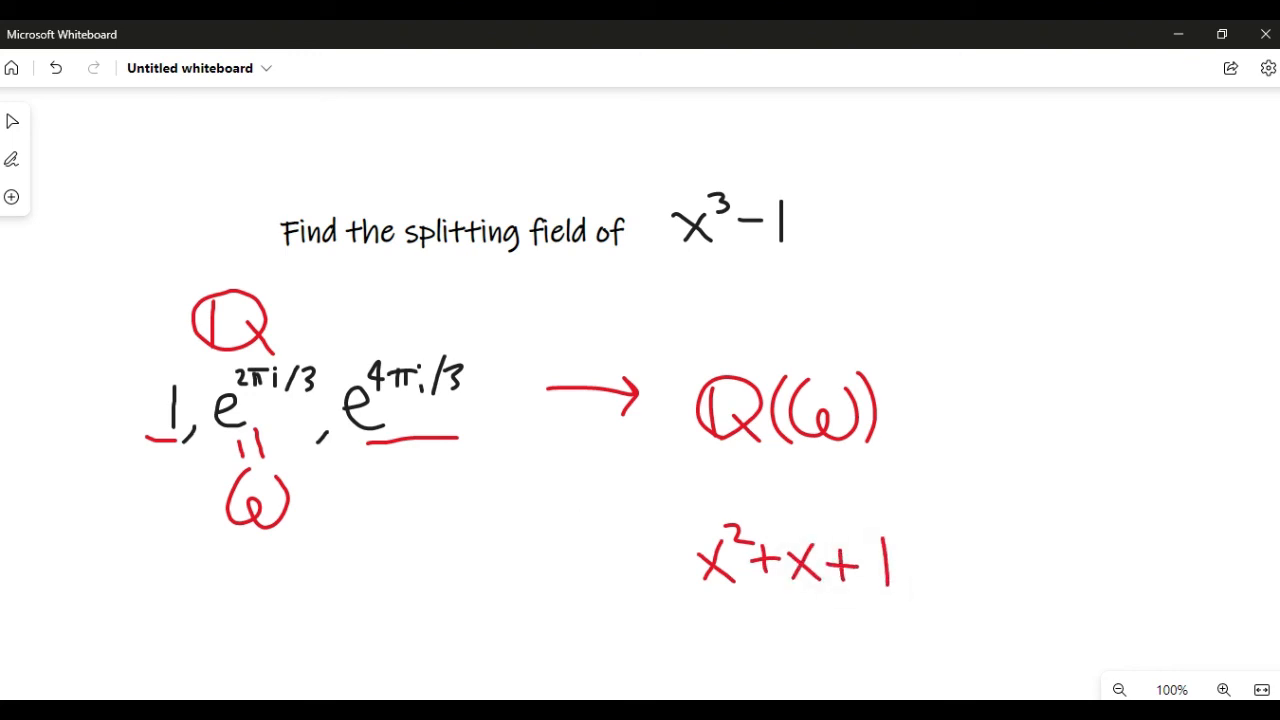